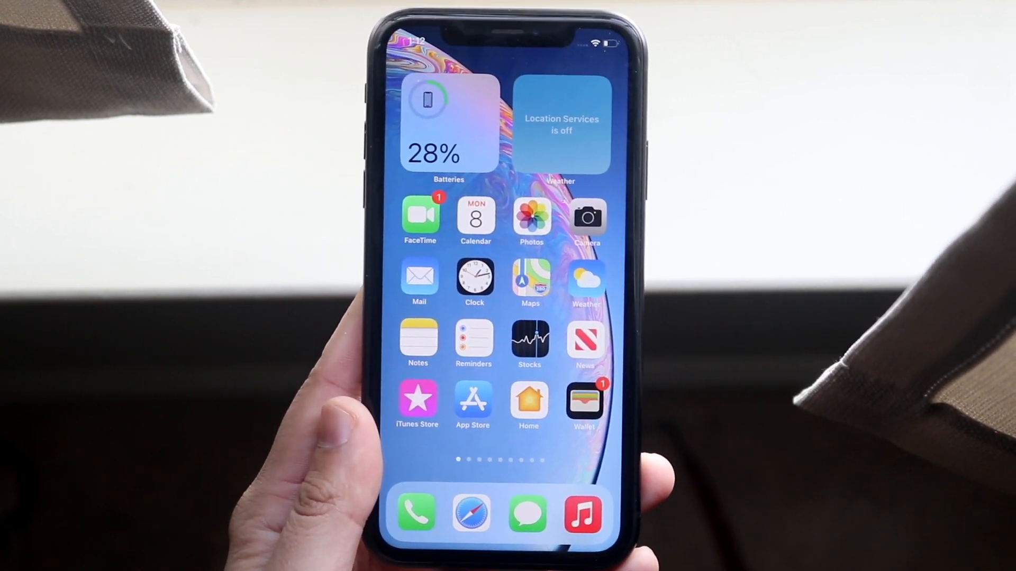
# Open the Settings app from the second home screen page and scroll its main list
pyautogui.hscroll(-3)
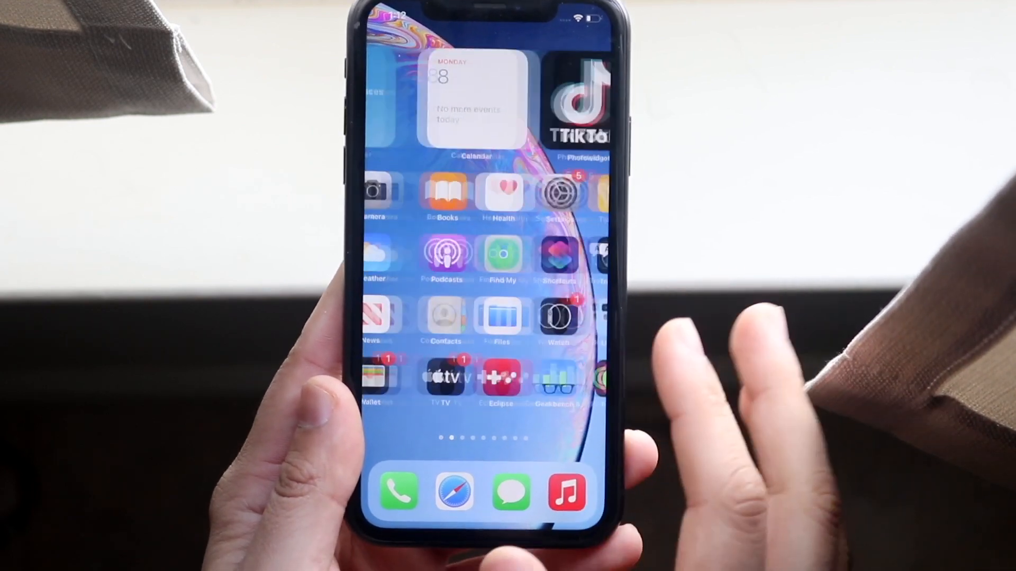
pyautogui.click(556, 193)
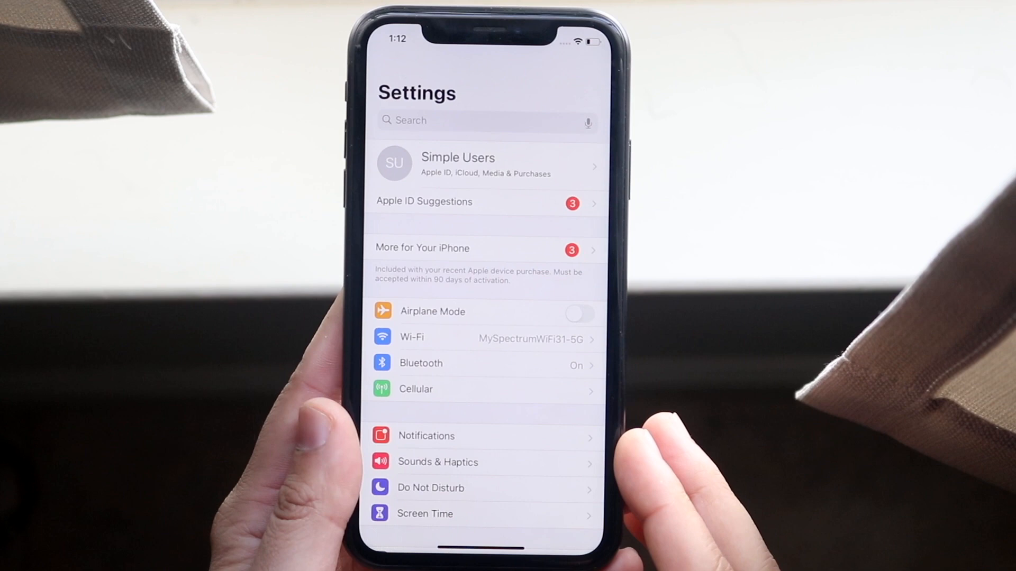
pyautogui.scroll(-3)
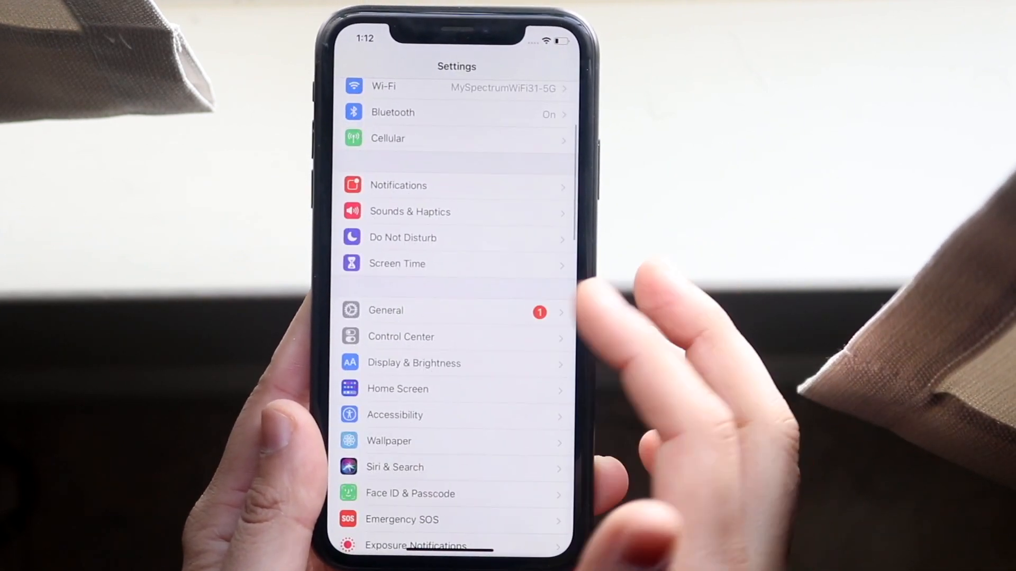
pyautogui.scroll(-3)
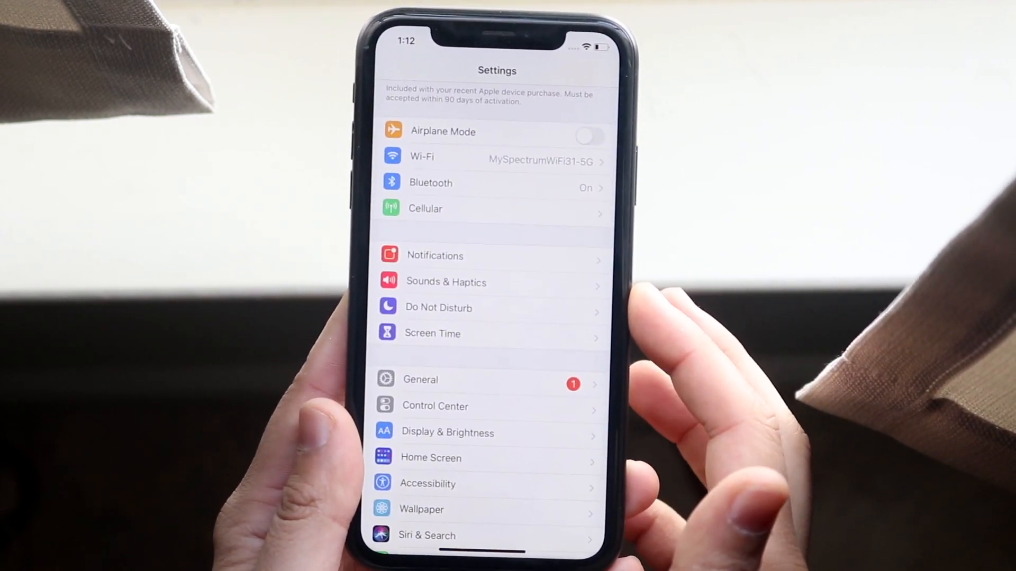
# Go into Sounds & Haptics and scroll down to Headphone Audio's Headphone Safety
pyautogui.click(445, 282)
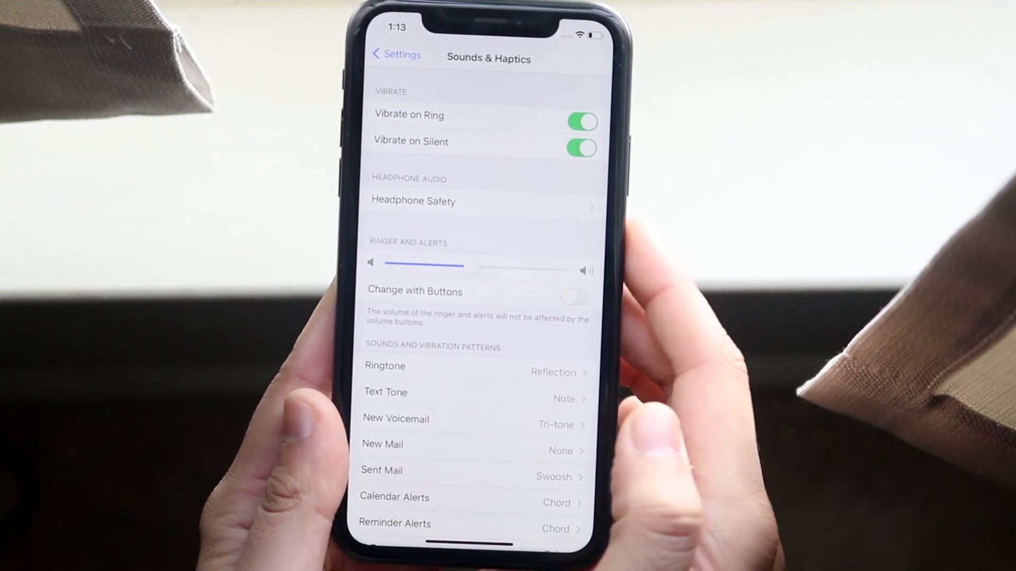
pyautogui.scroll(-3)
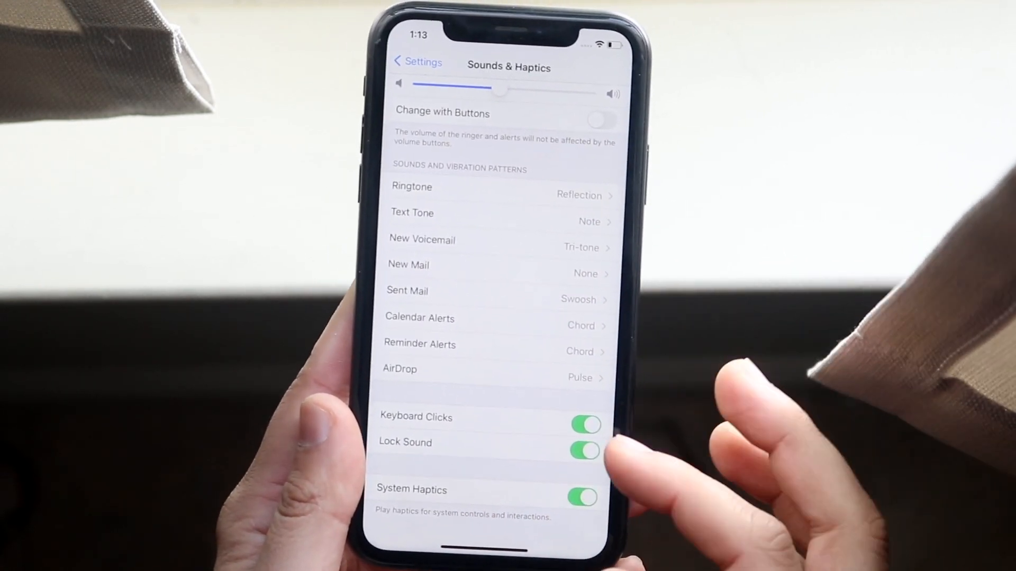
pyautogui.scroll(-3)
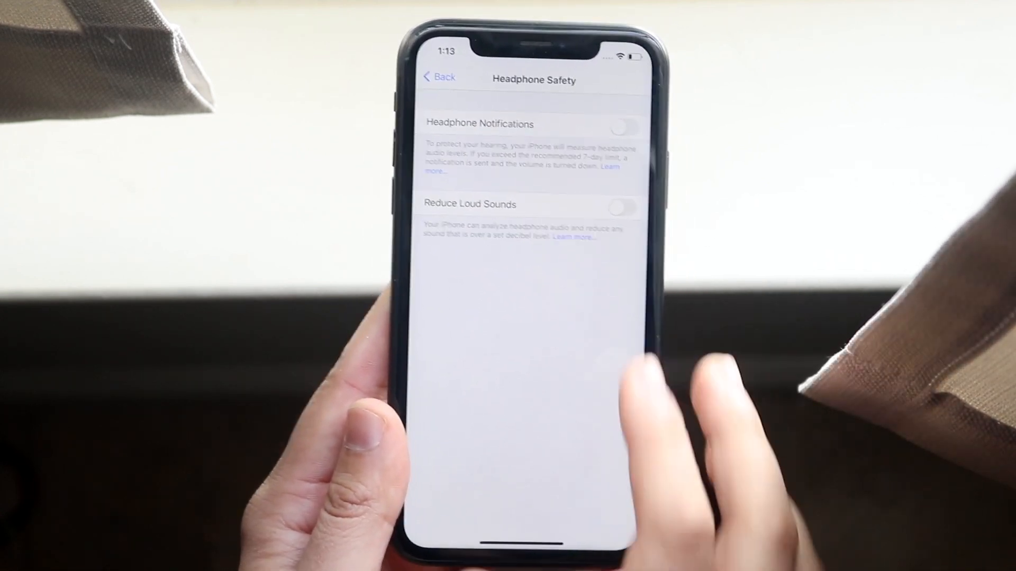
pyautogui.click(608, 95)
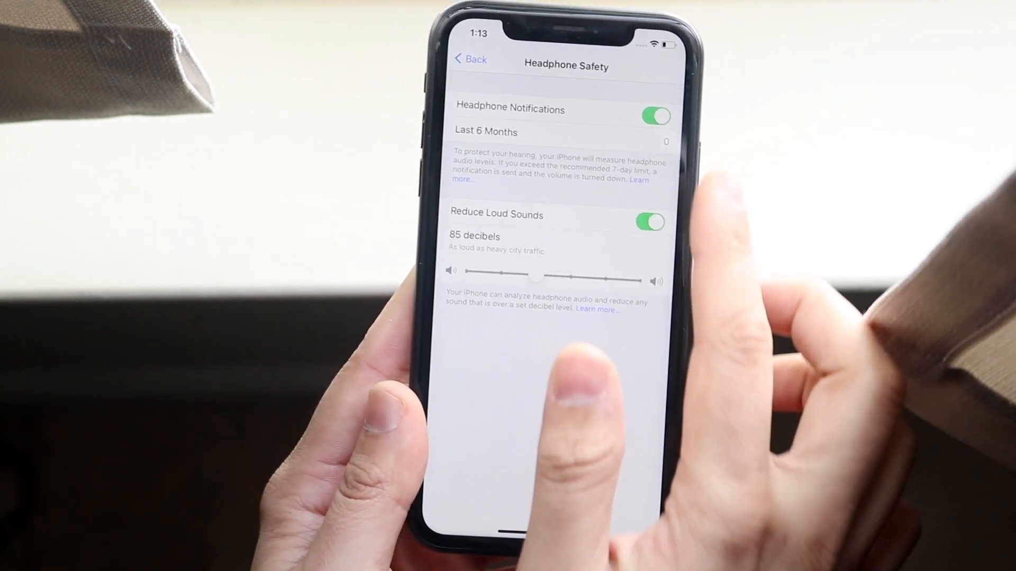
pyautogui.click(655, 116)
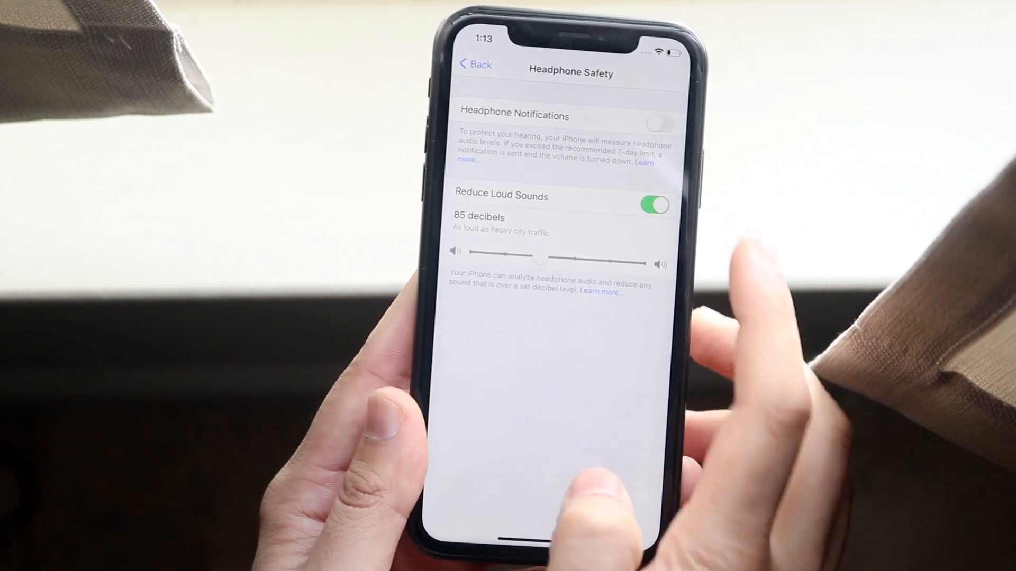
pyautogui.click(656, 205)
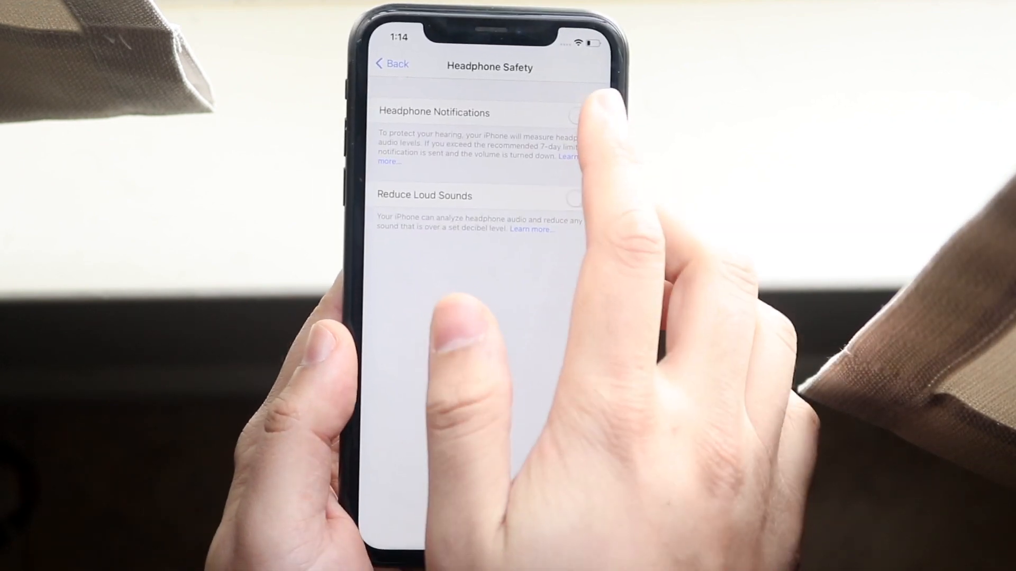
pyautogui.click(571, 113)
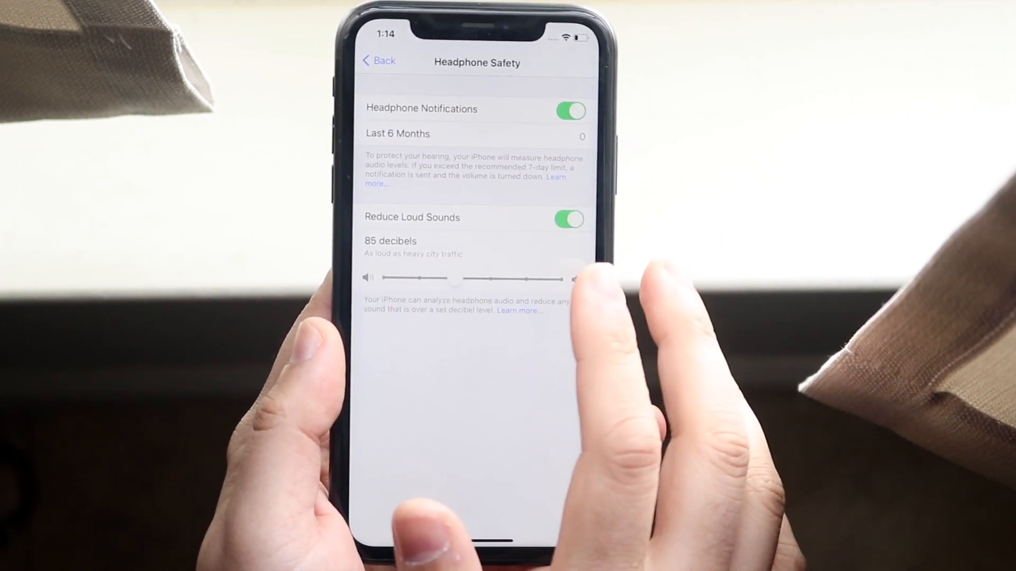
pyautogui.click(568, 110)
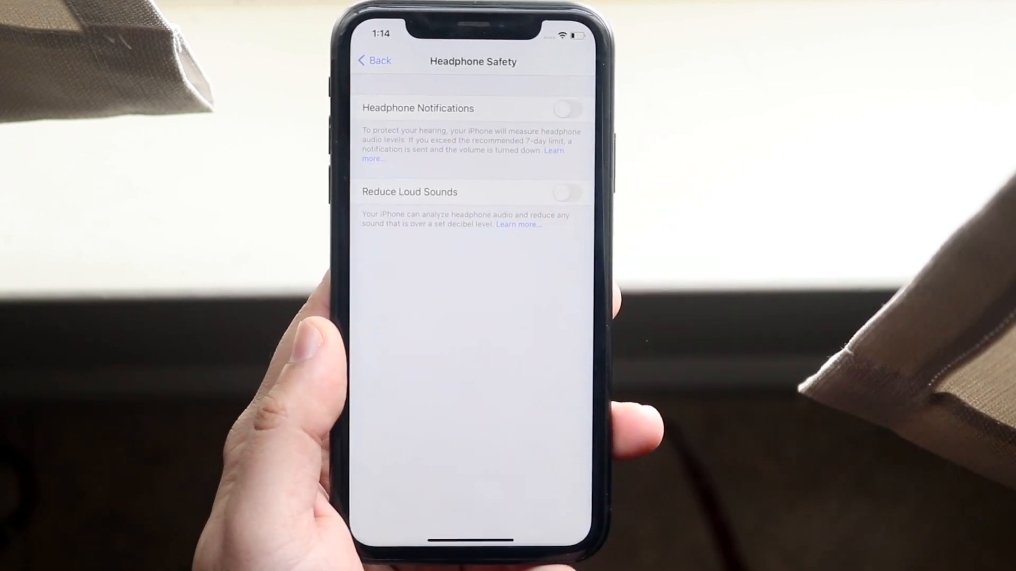